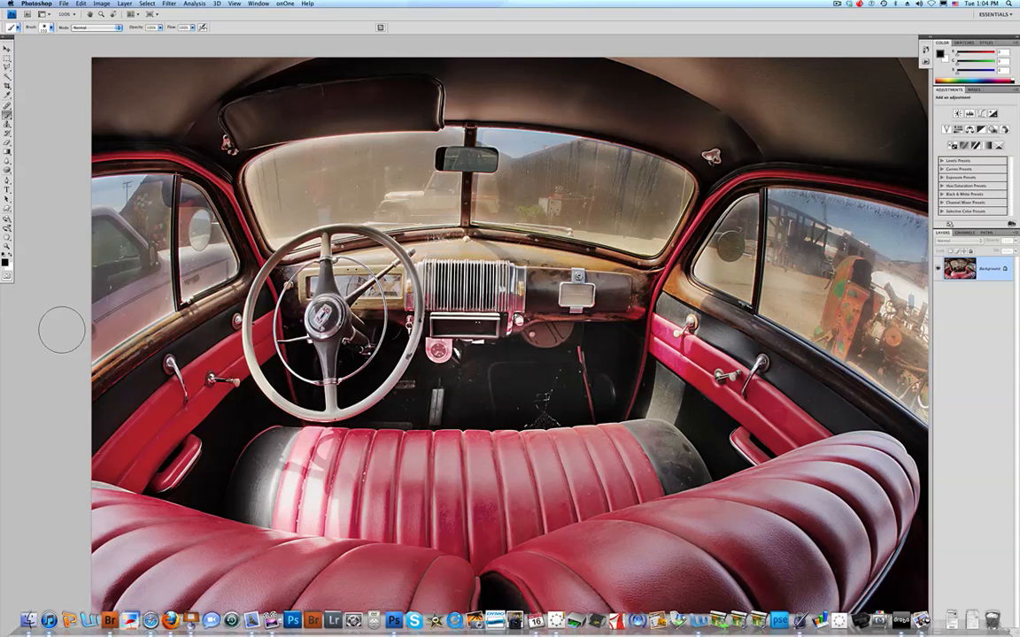
pyautogui.moveTo(55, 330)
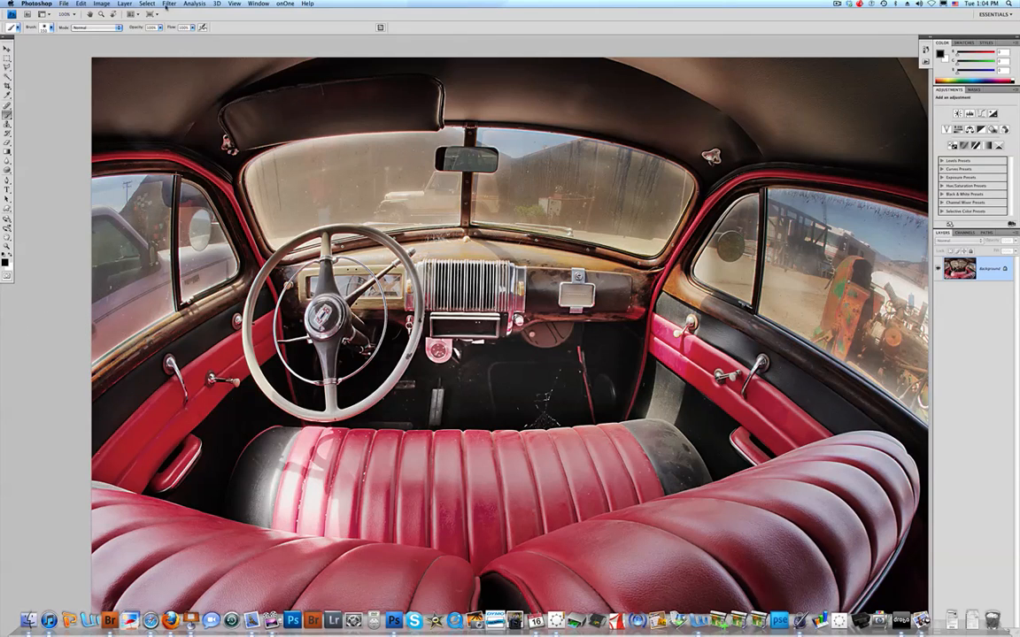
# - Convert the car interior Background layer into a Smart Object via Filter > Convert for Smart Filters
pyautogui.click(169, 4)
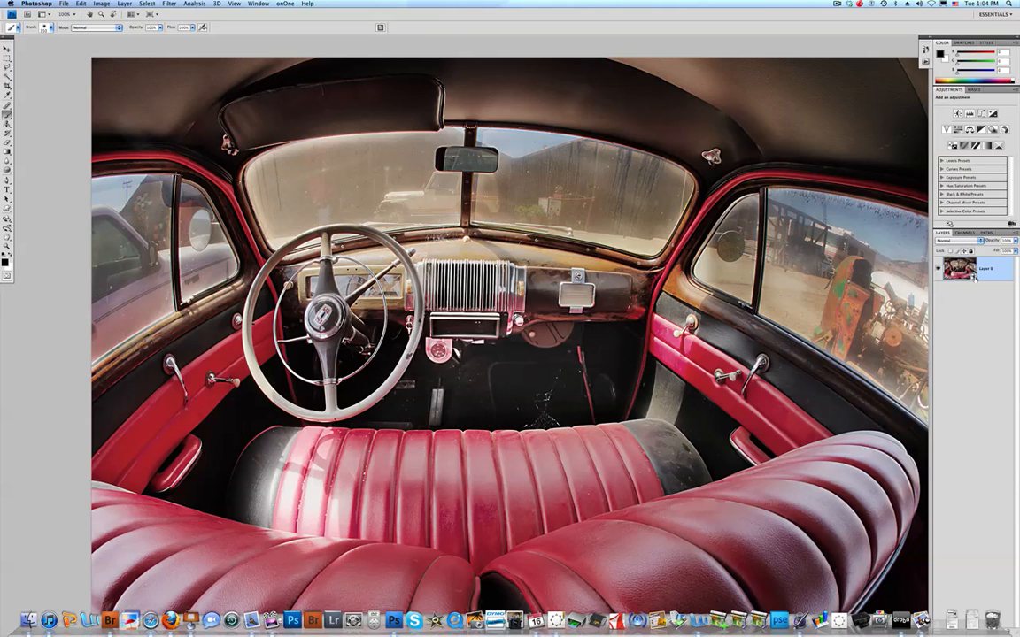
# - Open Filter > Sharpen > Unsharp Mask on Layer 0
pyautogui.click(168, 3)
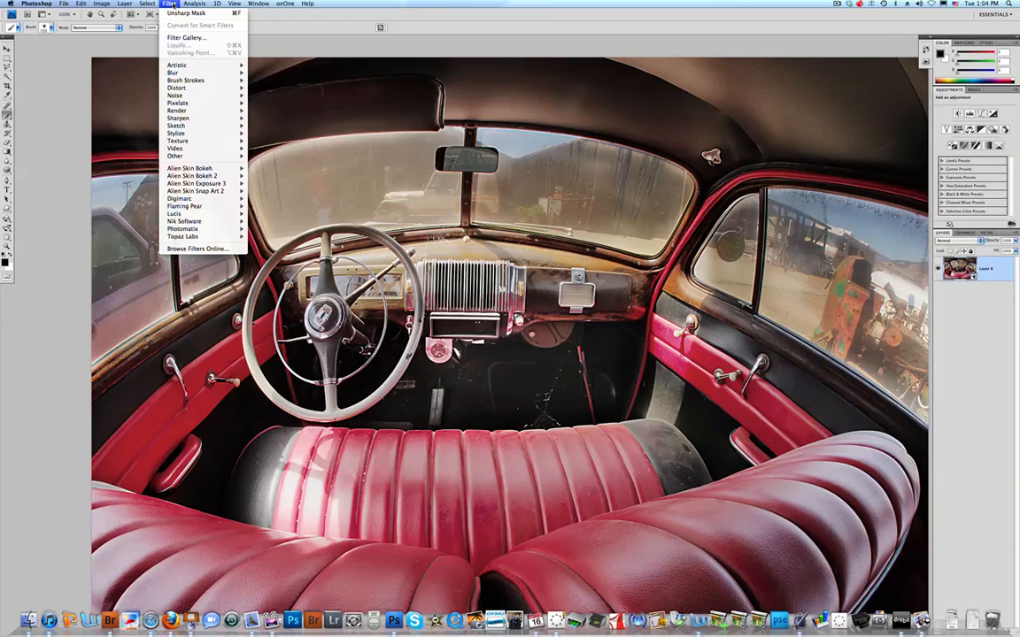
pyautogui.moveTo(177, 118)
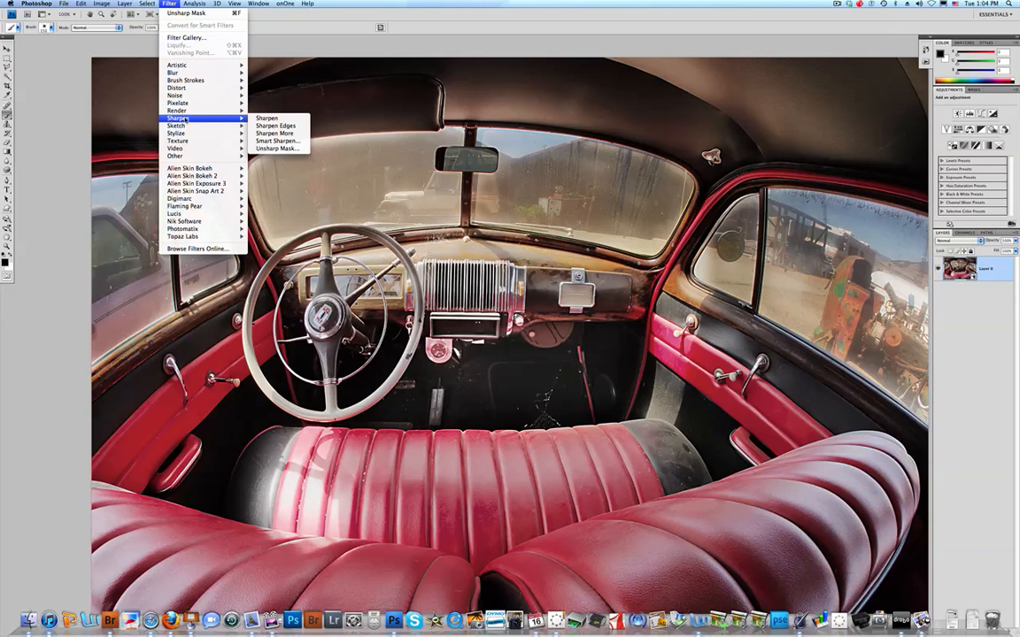
pyautogui.moveTo(274, 132)
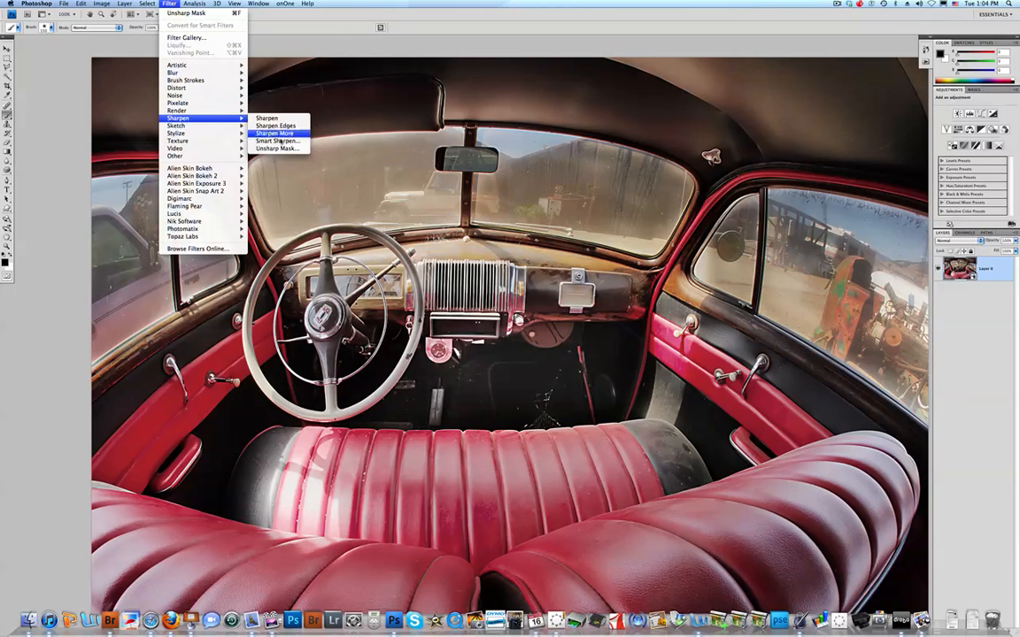
pyautogui.click(278, 148)
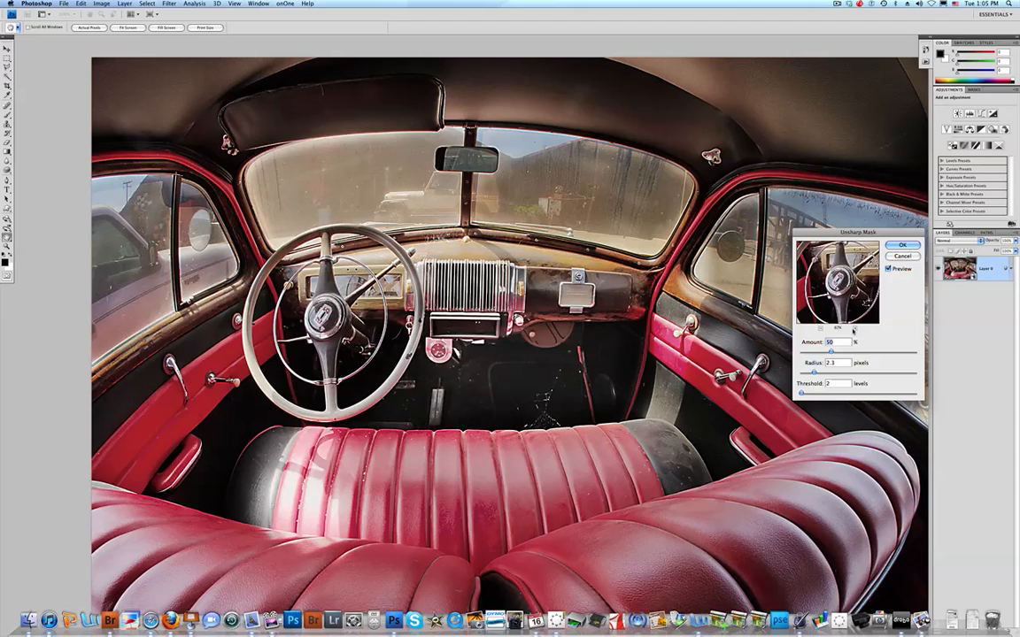
pyautogui.click(836, 281)
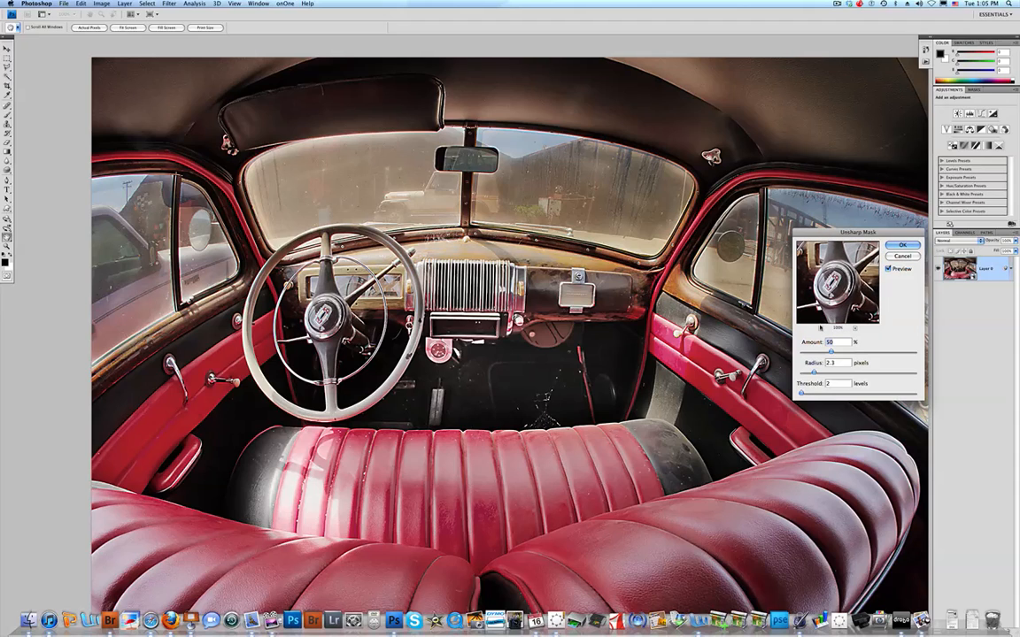
pyautogui.click(824, 329)
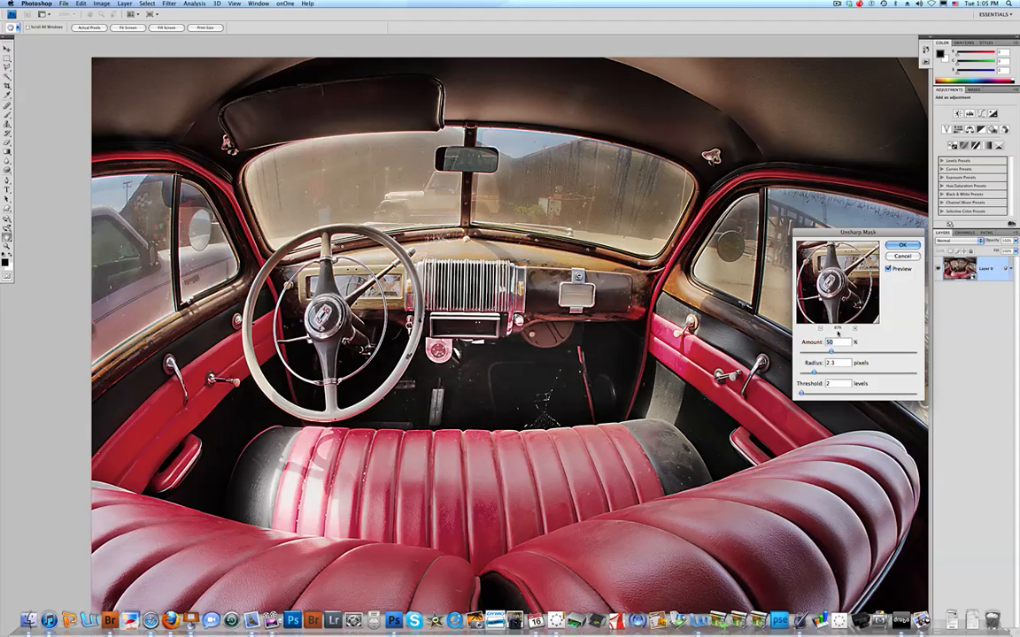